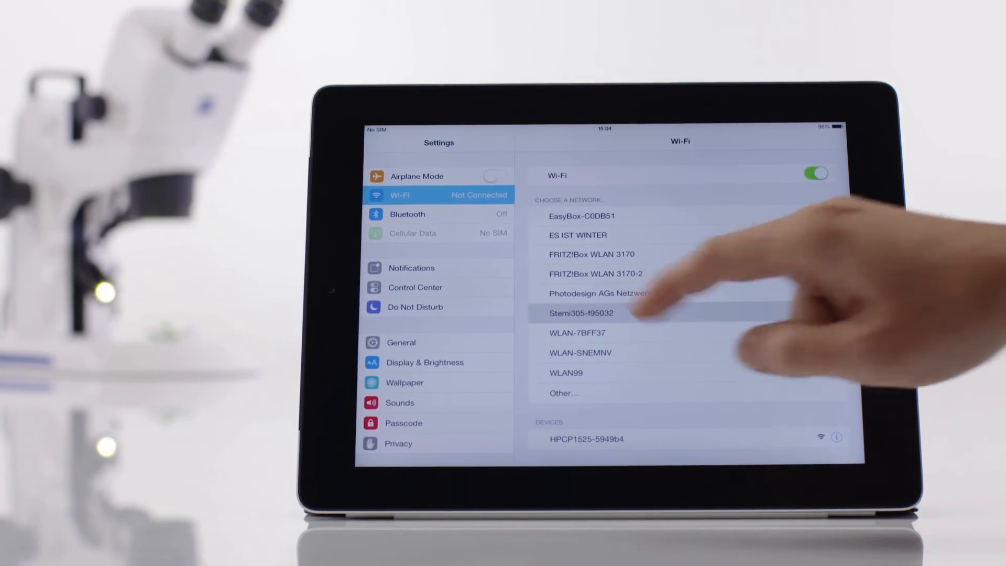
# Join the Stemi305-f95032 Wi-Fi network from the iOS Wi-Fi list
pyautogui.click(579, 313)
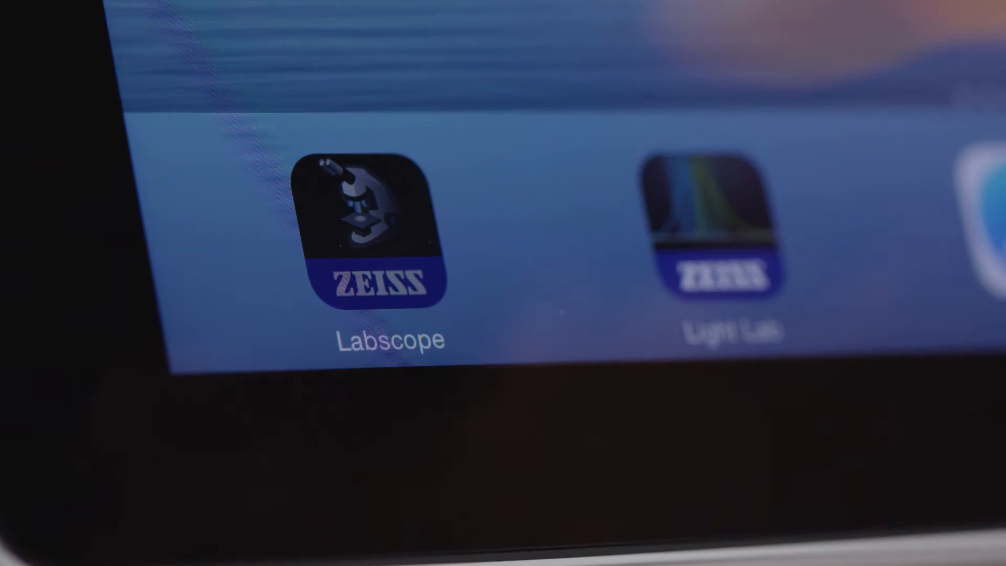
# Launch Labscope and open the Stemi305 live purple specimen image full-screen
pyautogui.click(389, 225)
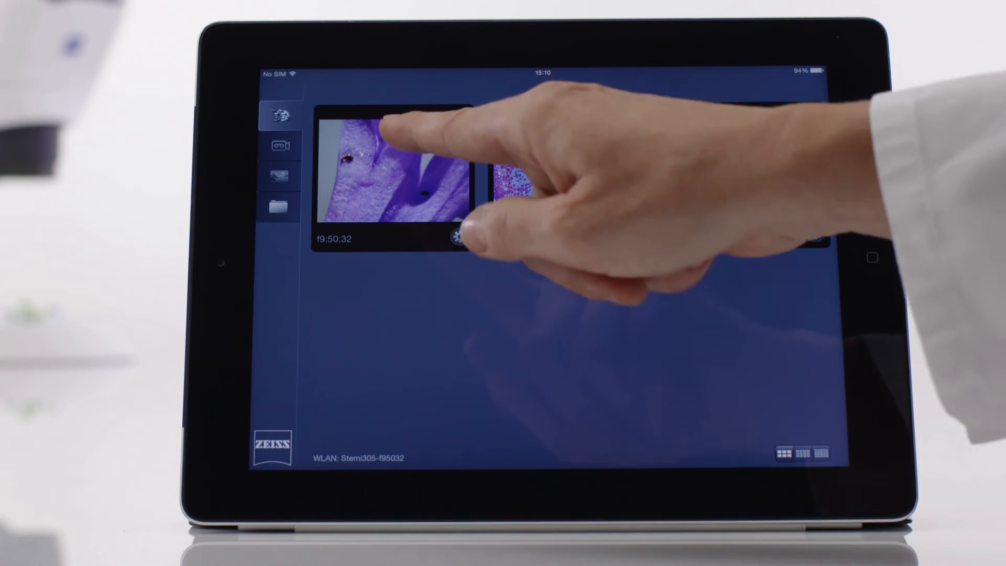
pyautogui.click(385, 174)
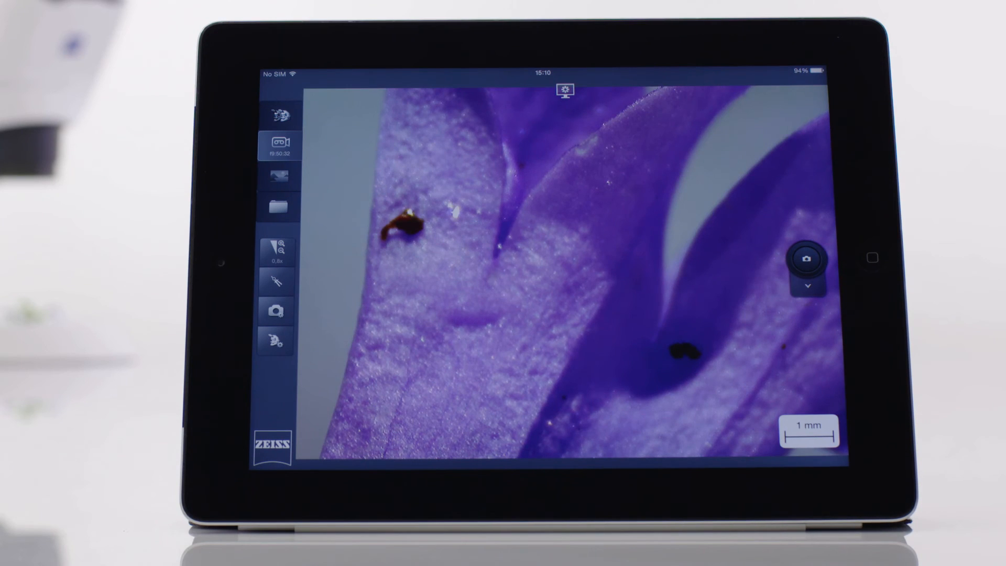